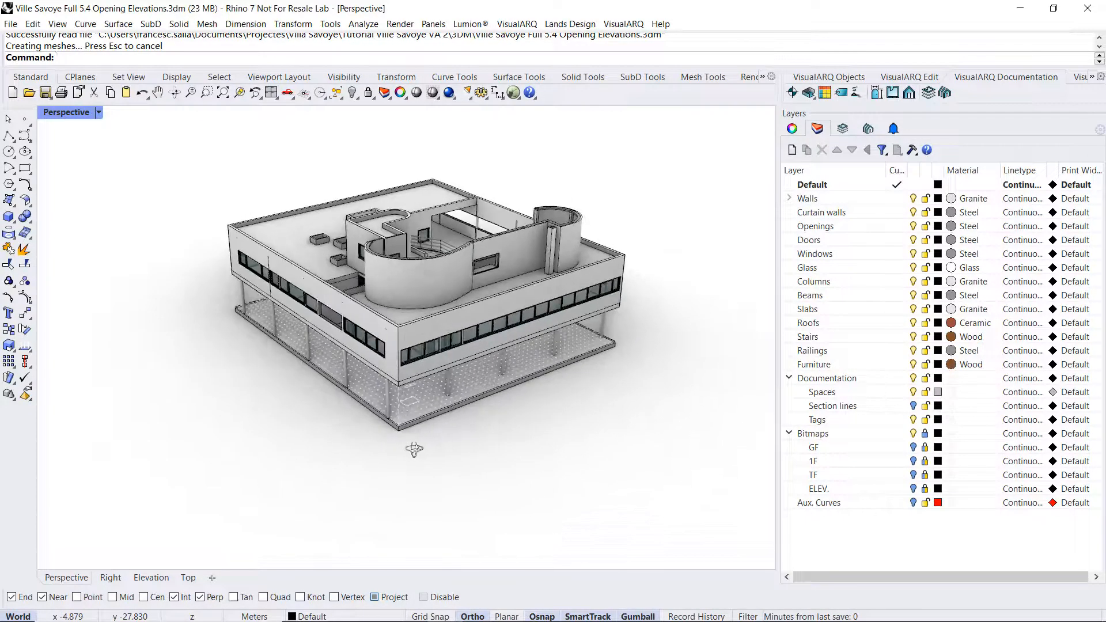
Generate opening elevations with vaOpeningElevation and place them below the Villa Savoye model.
left_click(878, 92)
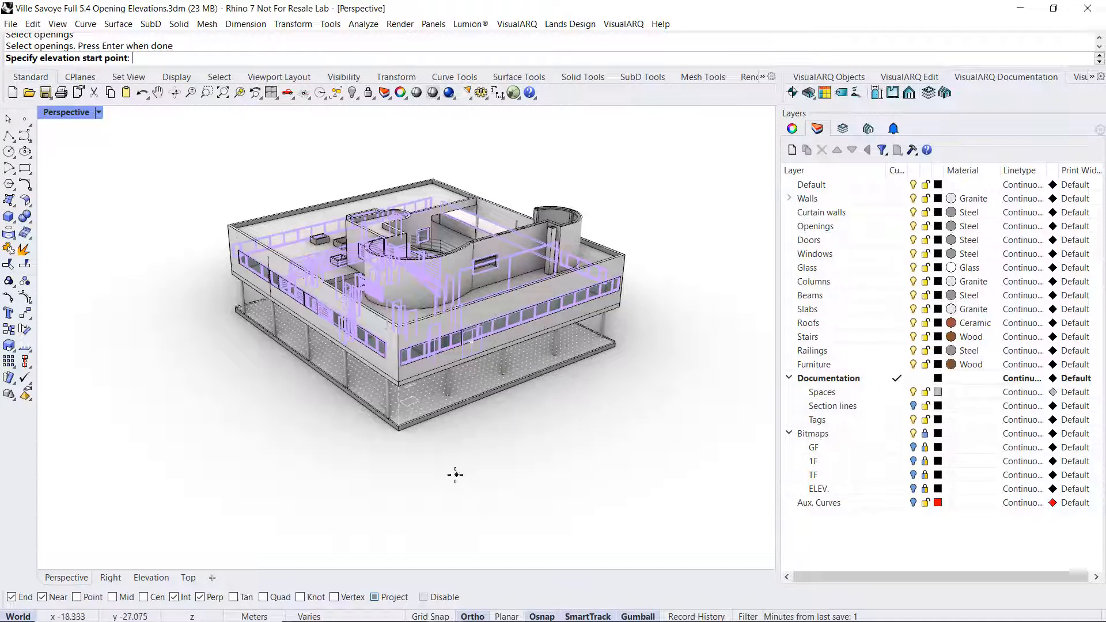
left_click(811, 185)
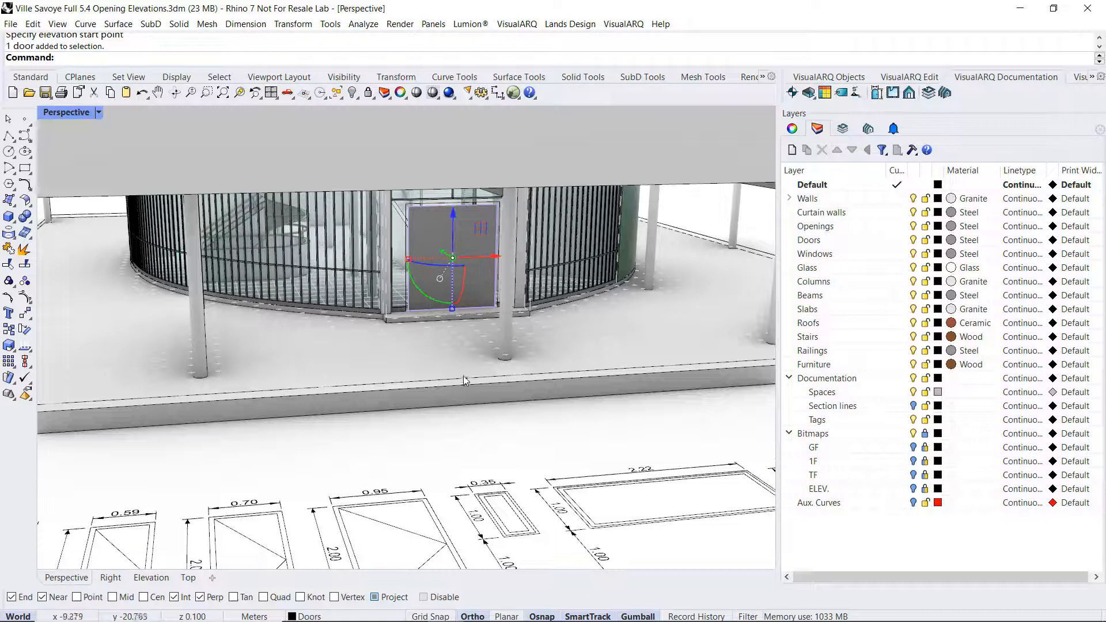
Edit the selected door's Tag field in its VisualARQ door properties, then refresh the elevations.
left_click(794, 128)
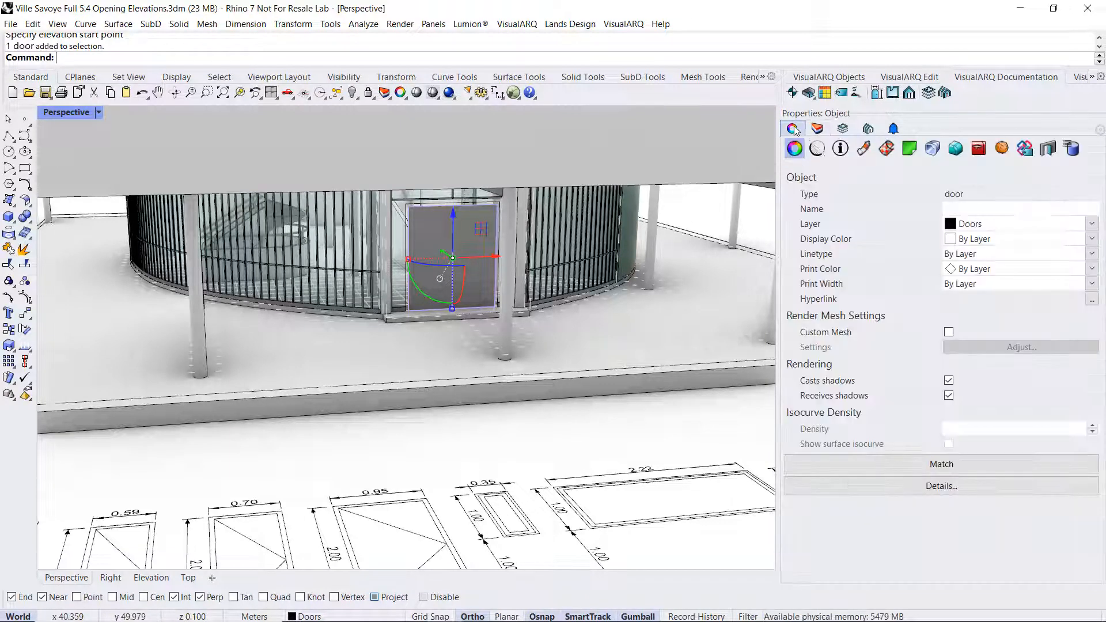
left_click(1047, 148)
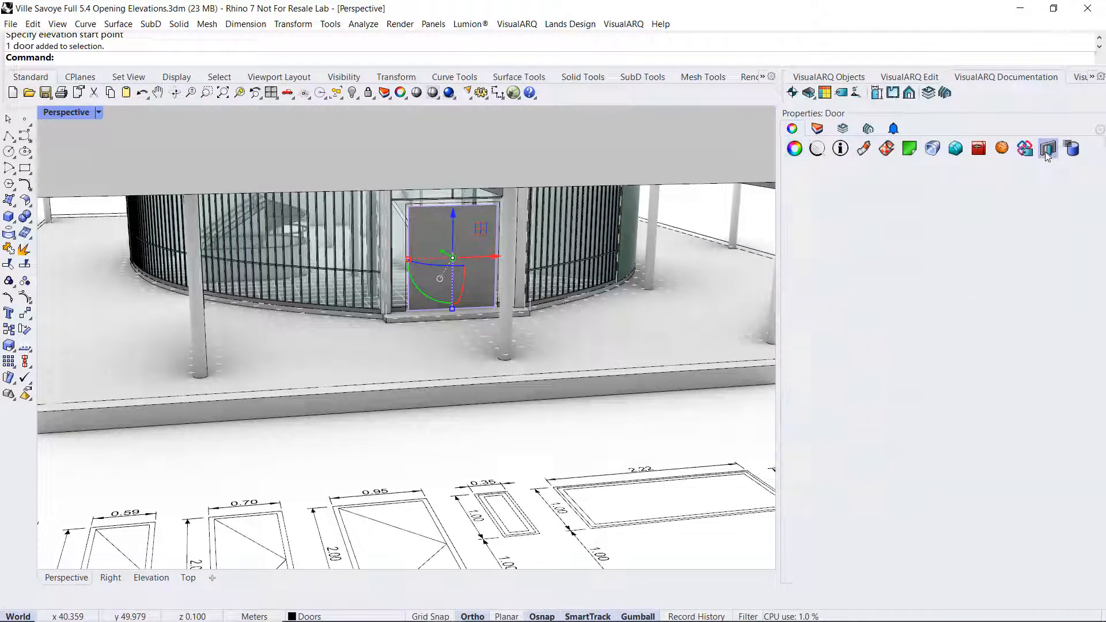
left_click(1049, 148)
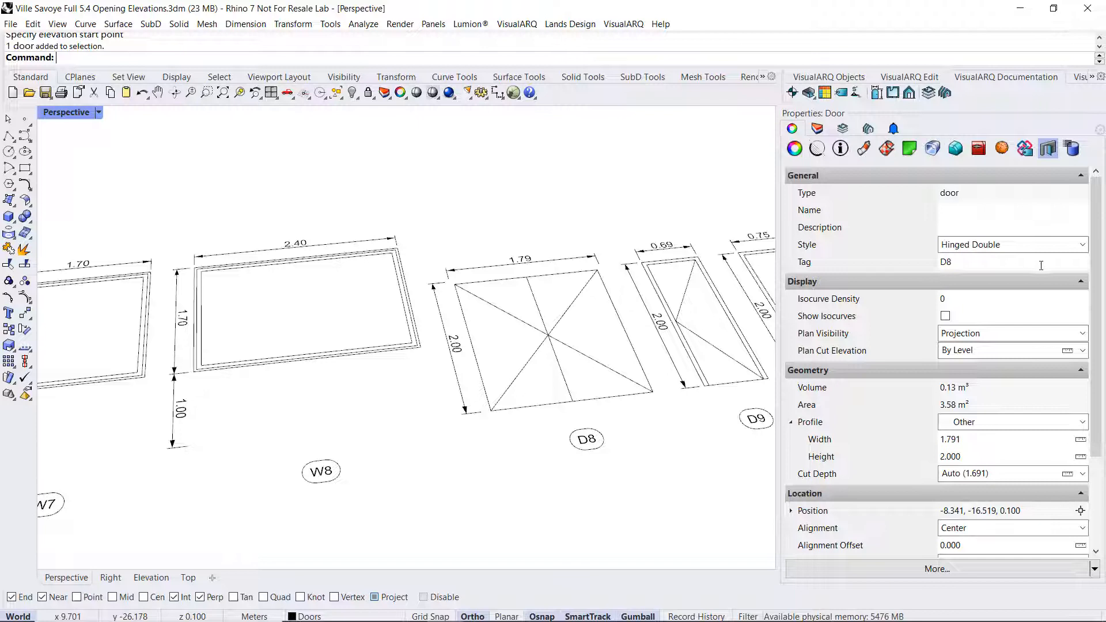
type("m")
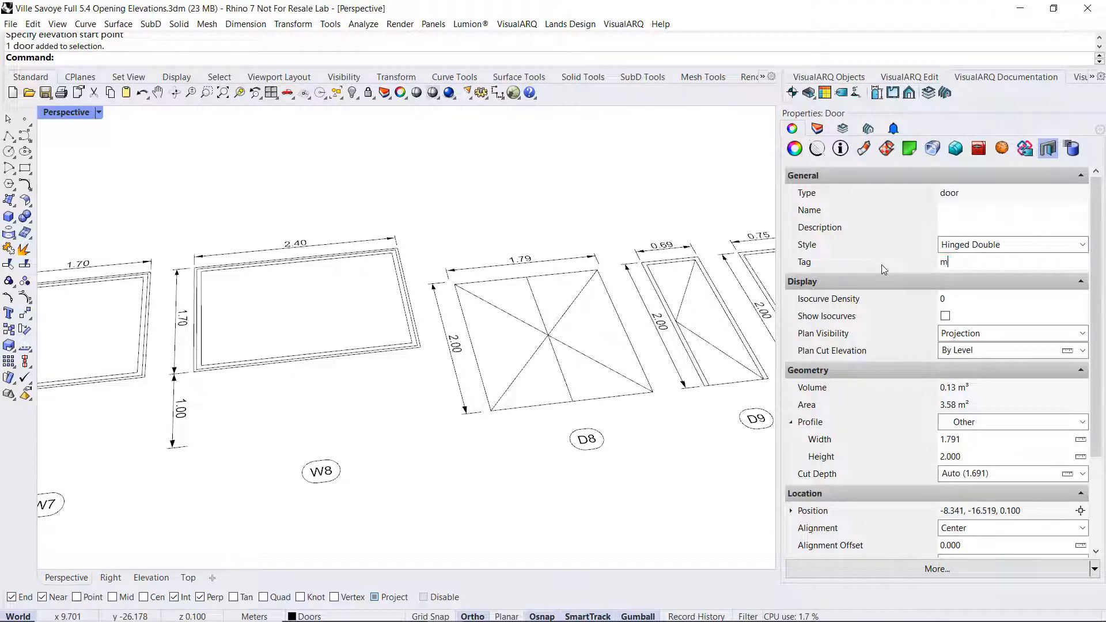
type("1")
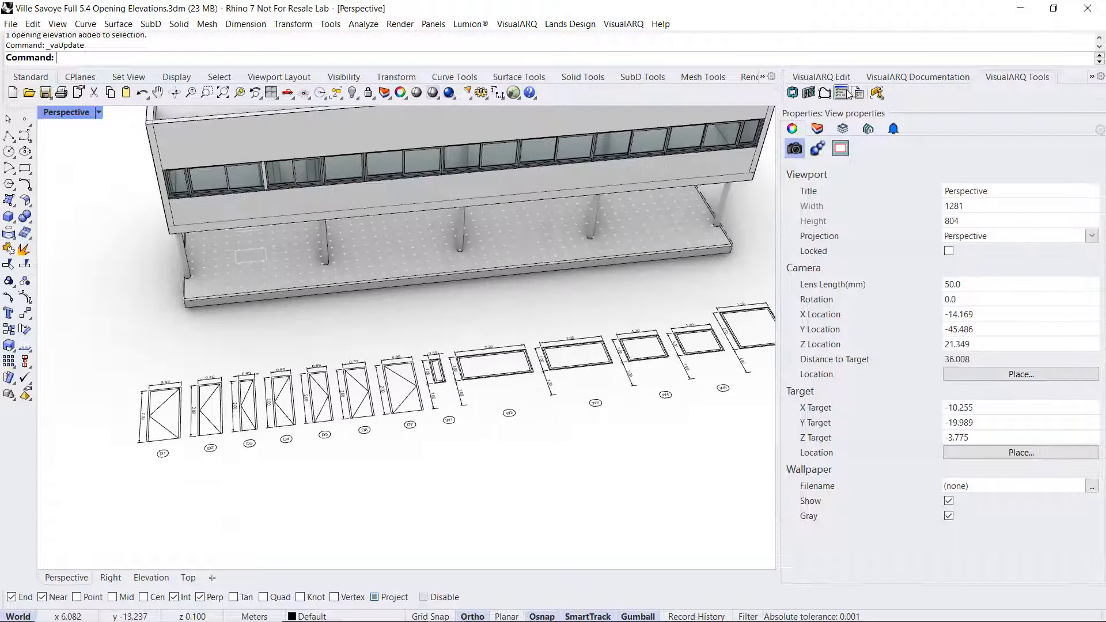
left_click(877, 92)
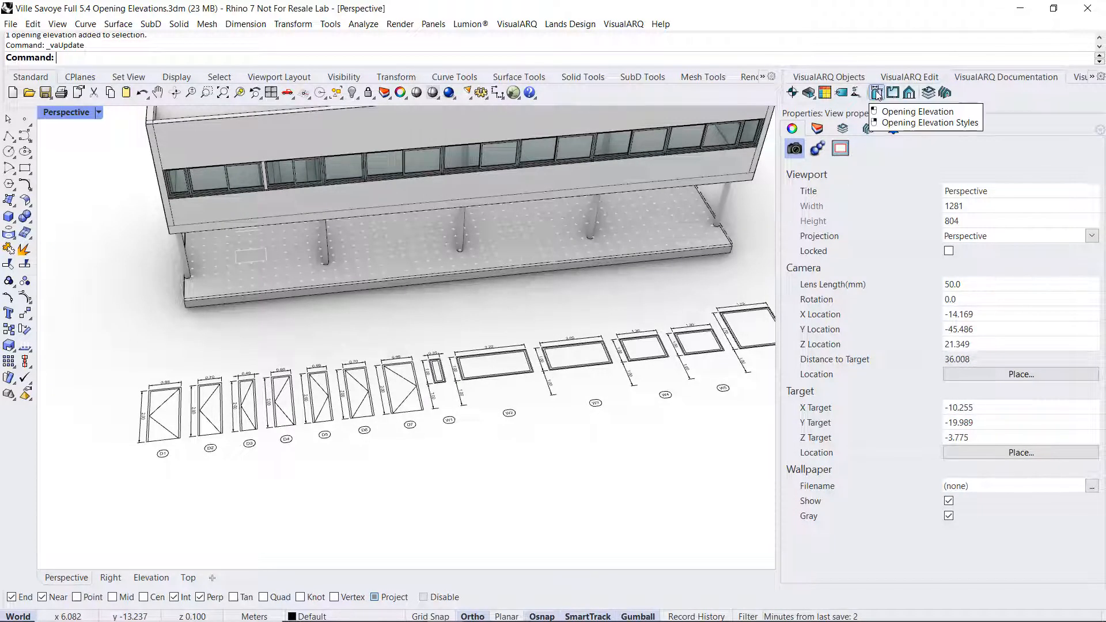
left_click(931, 122)
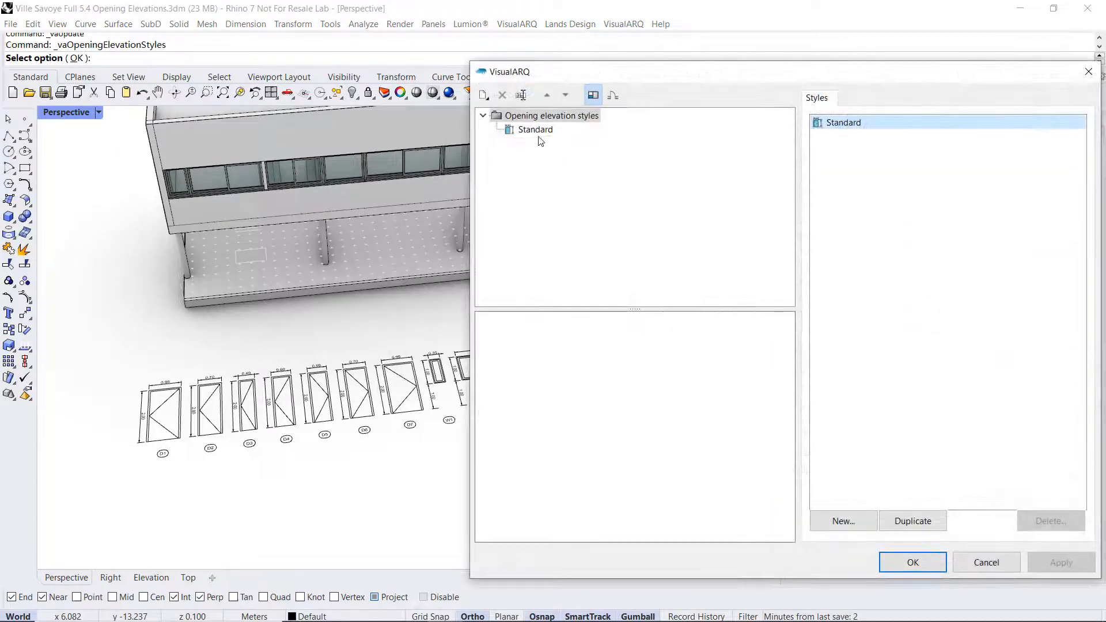
left_click(534, 129)
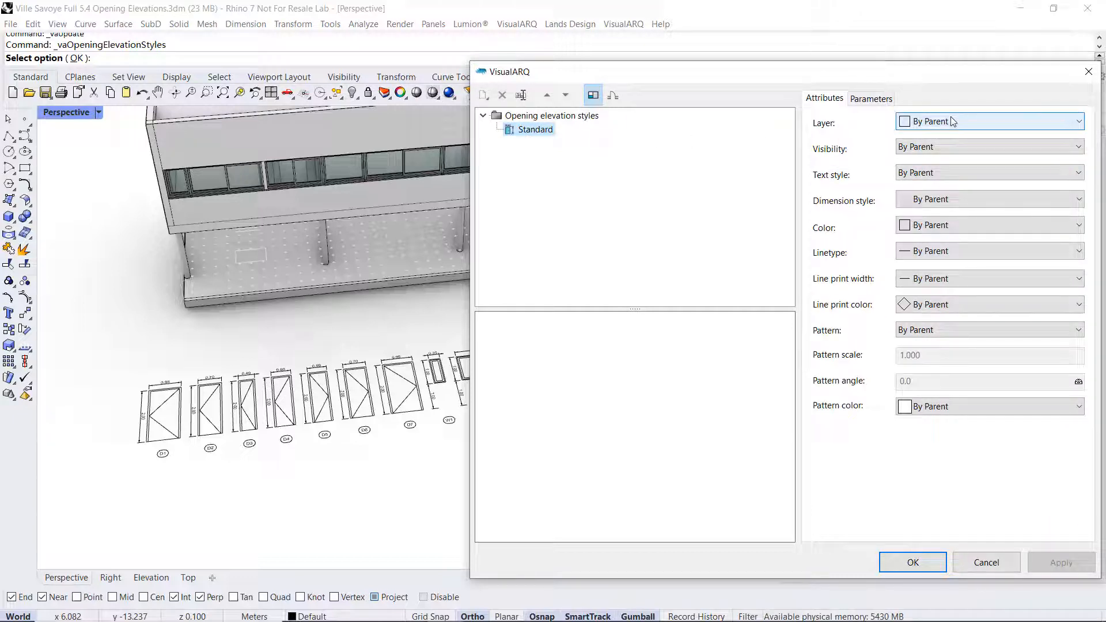
mouse_move(988, 199)
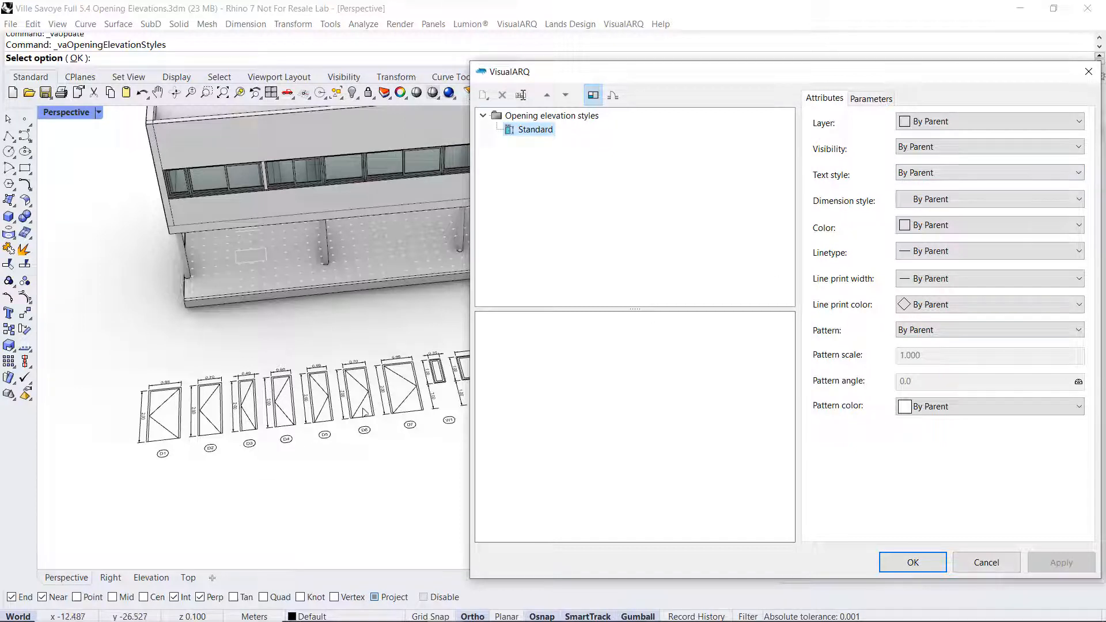
mouse_move(840, 194)
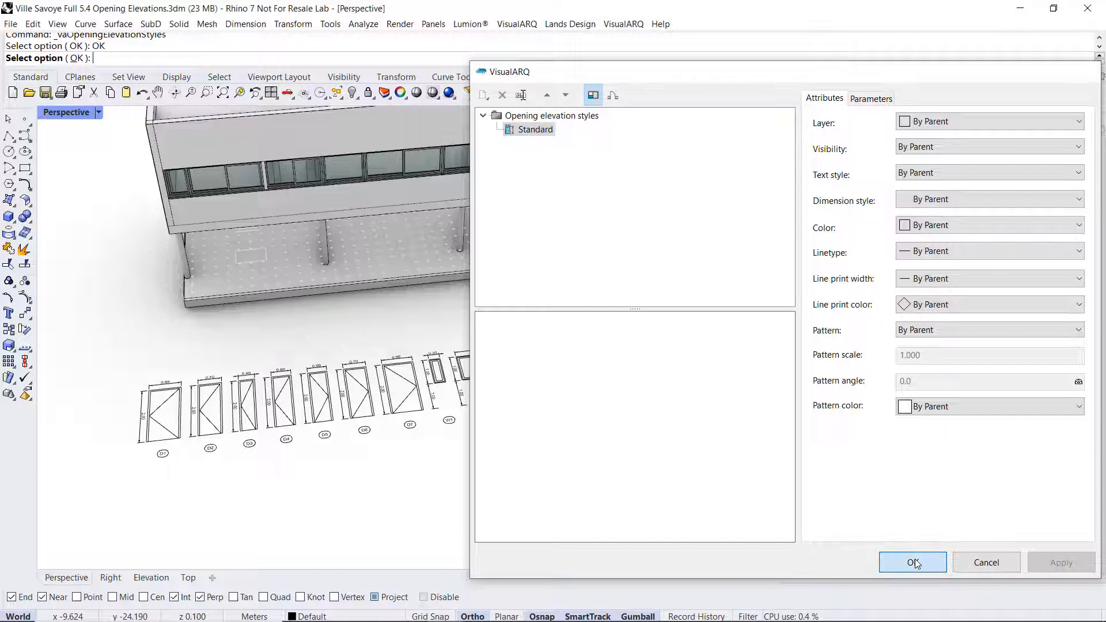
left_click(911, 562)
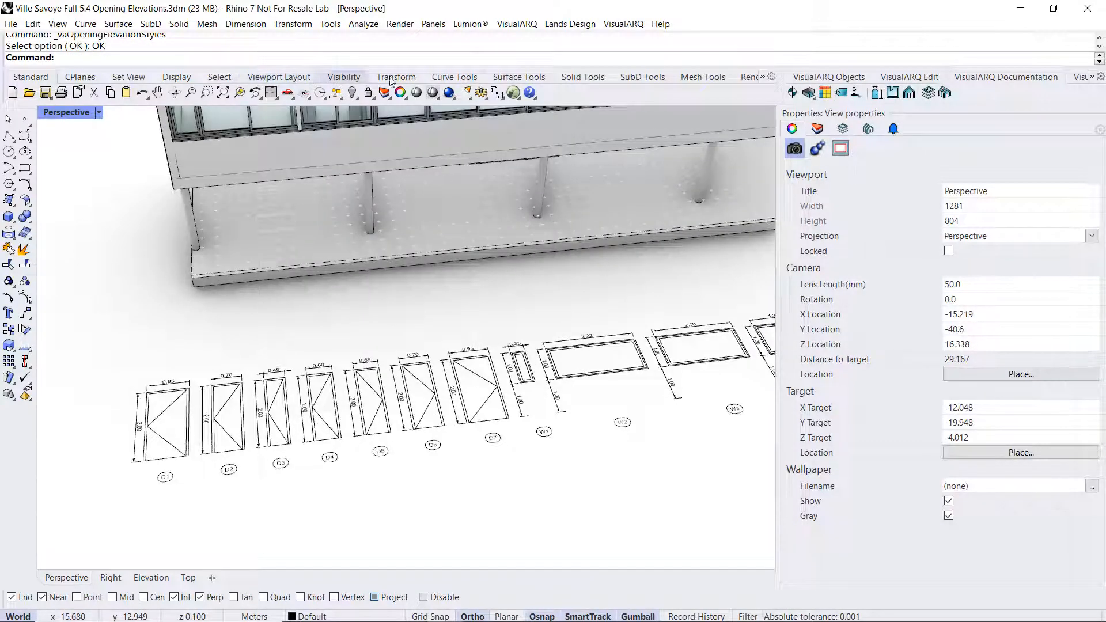
left_click(479, 92)
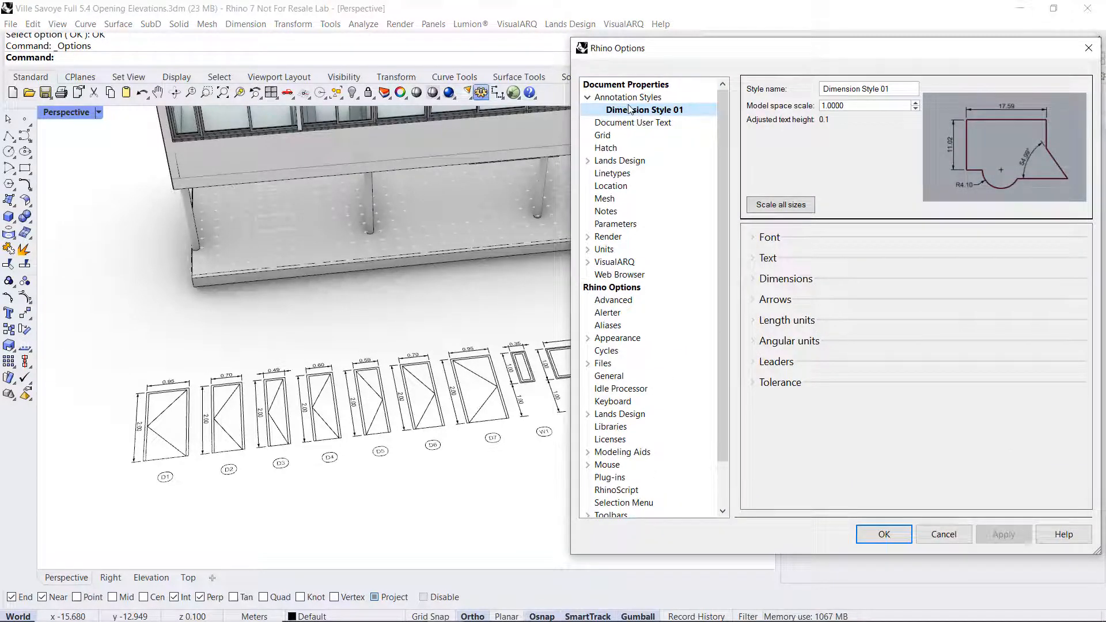
left_click(867, 105)
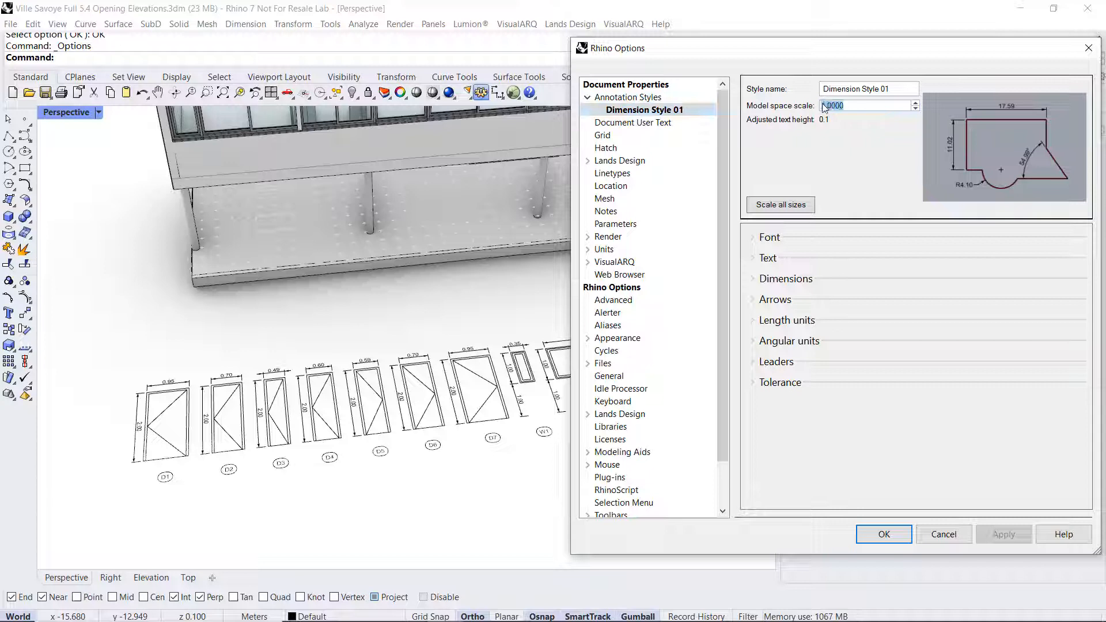
type("0.5")
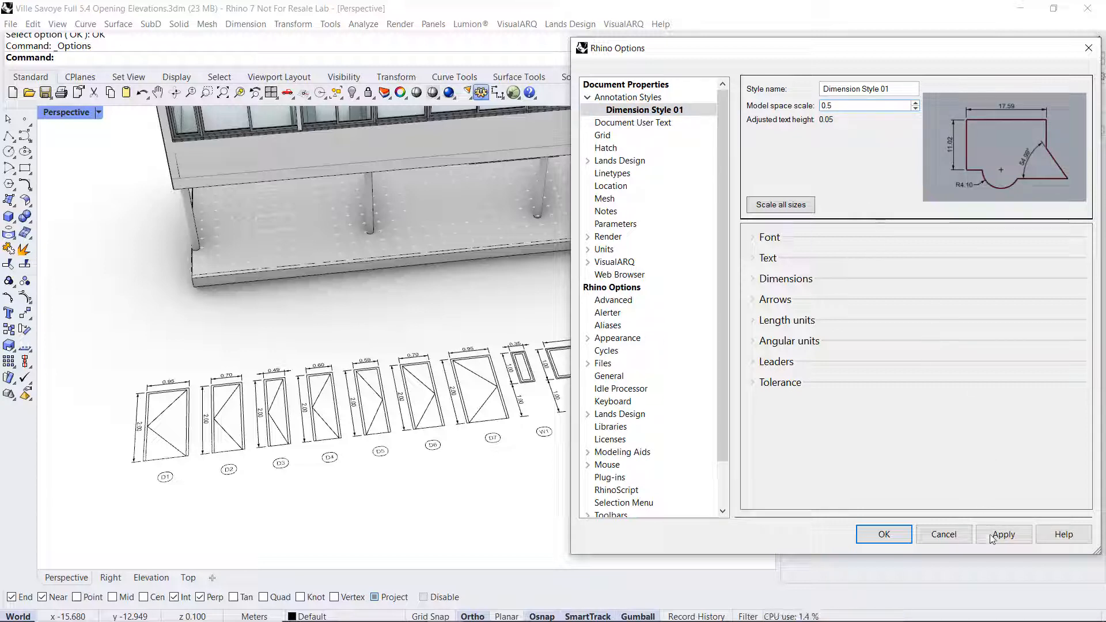
left_click(1003, 533)
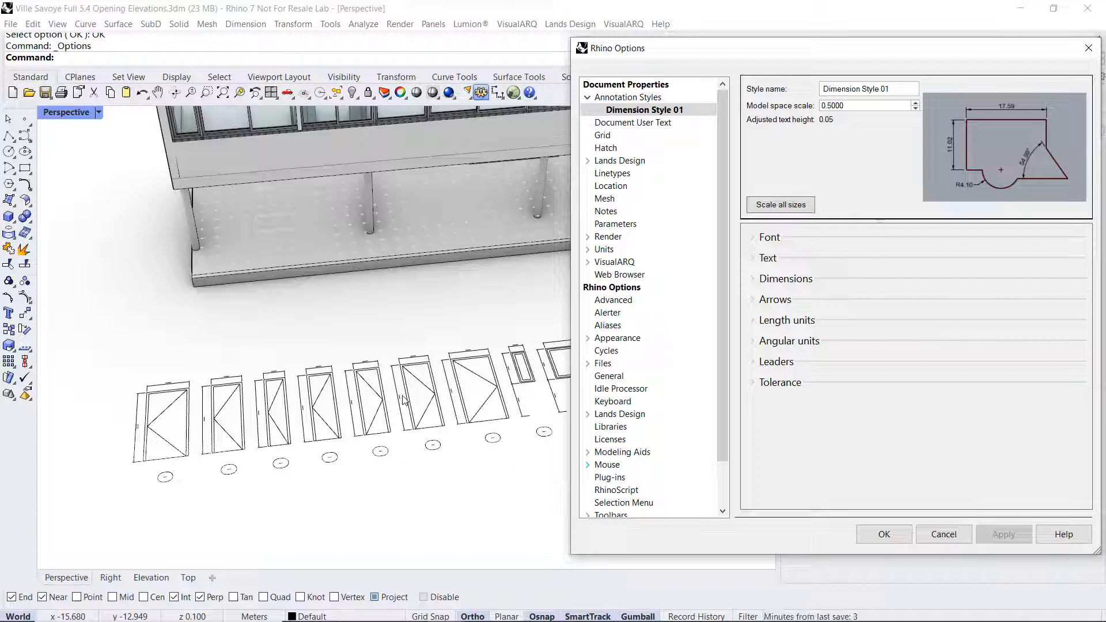
left_click(868, 105)
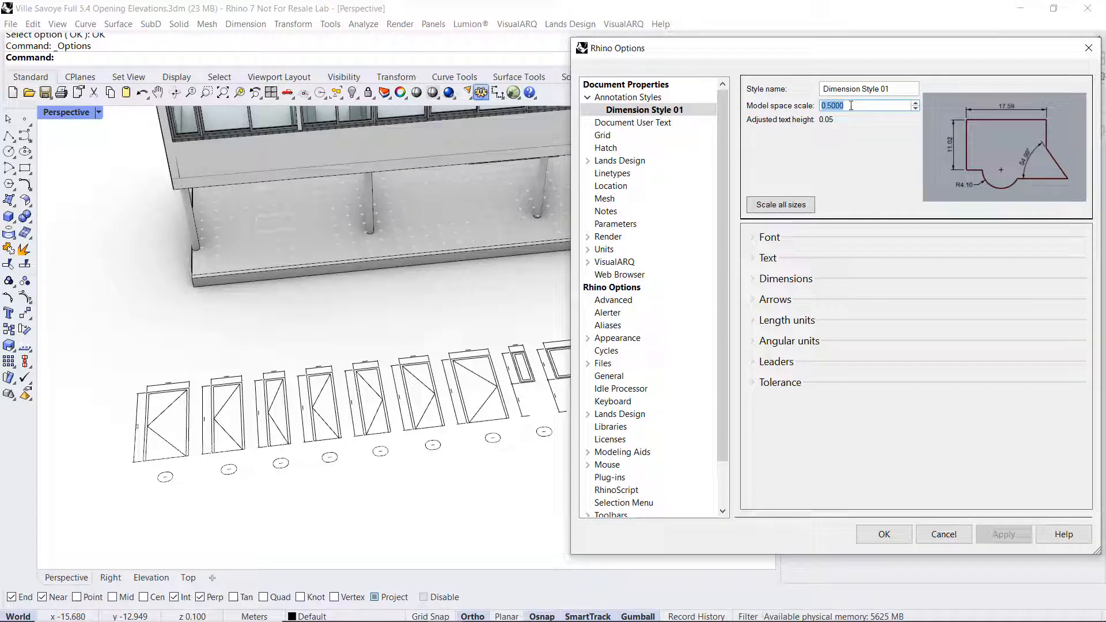
type("1")
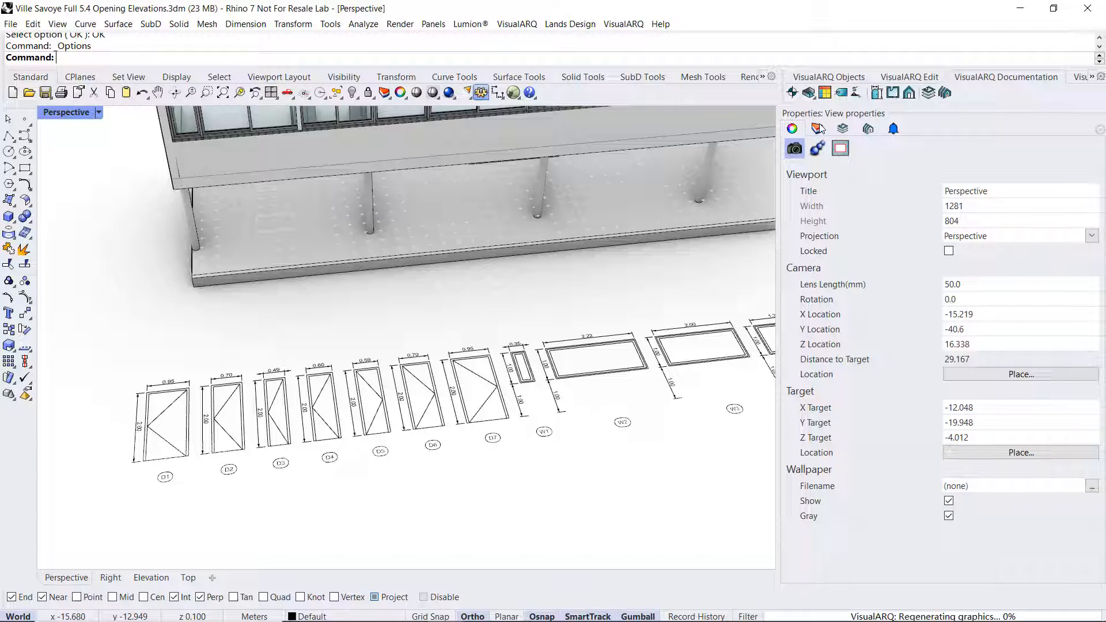
Create a sublayer named 'Opening Elevations' under the Documentation layer.
left_click(816, 128)
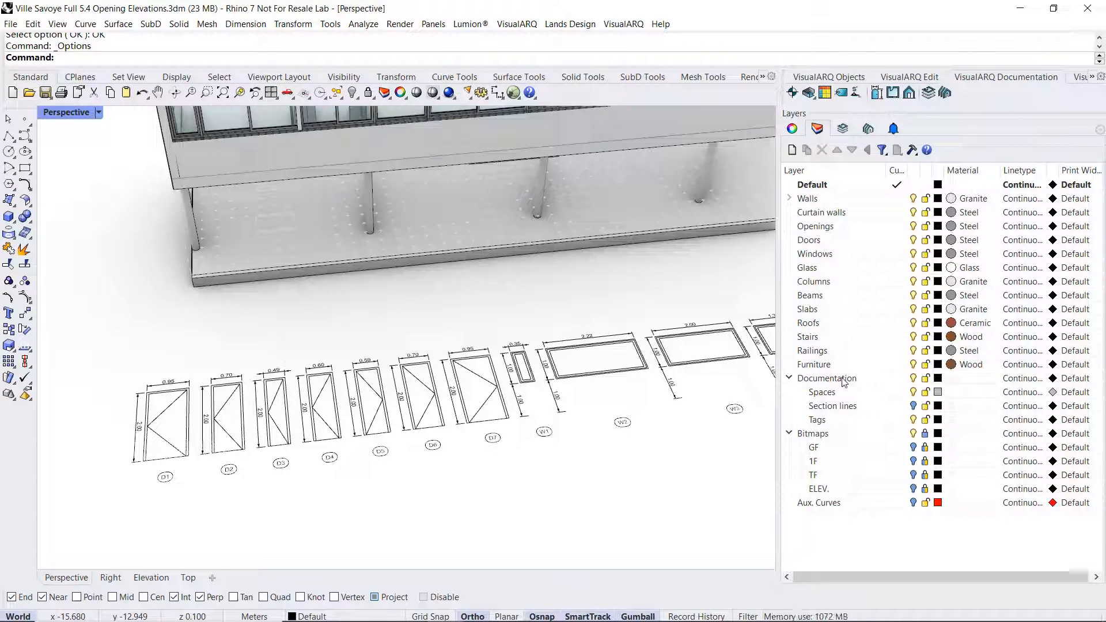
left_click(806, 150)
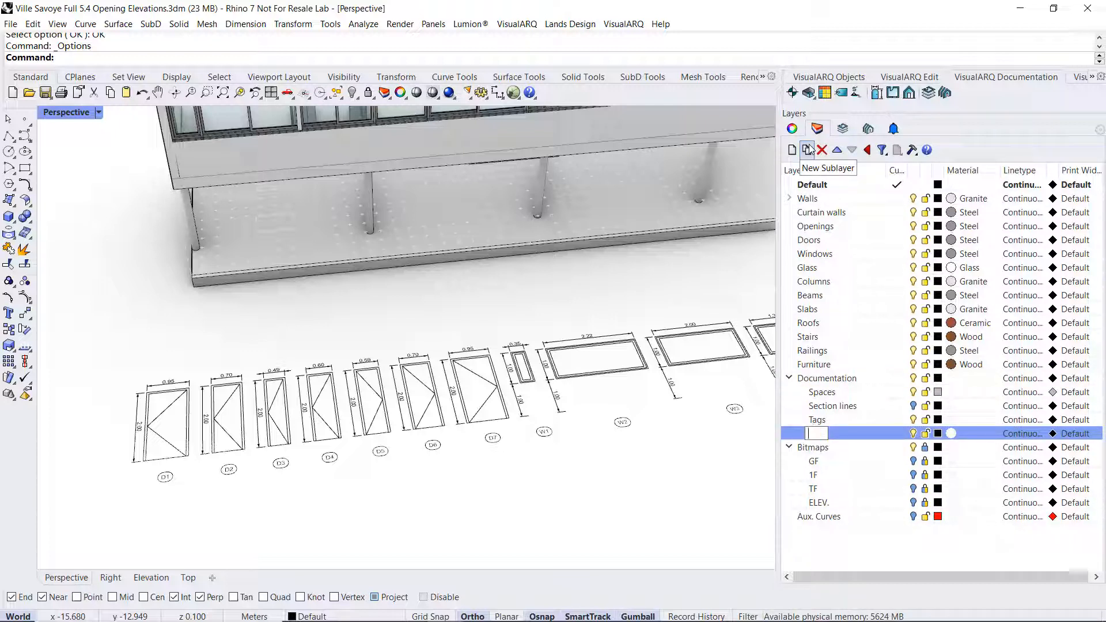
type("Opening E")
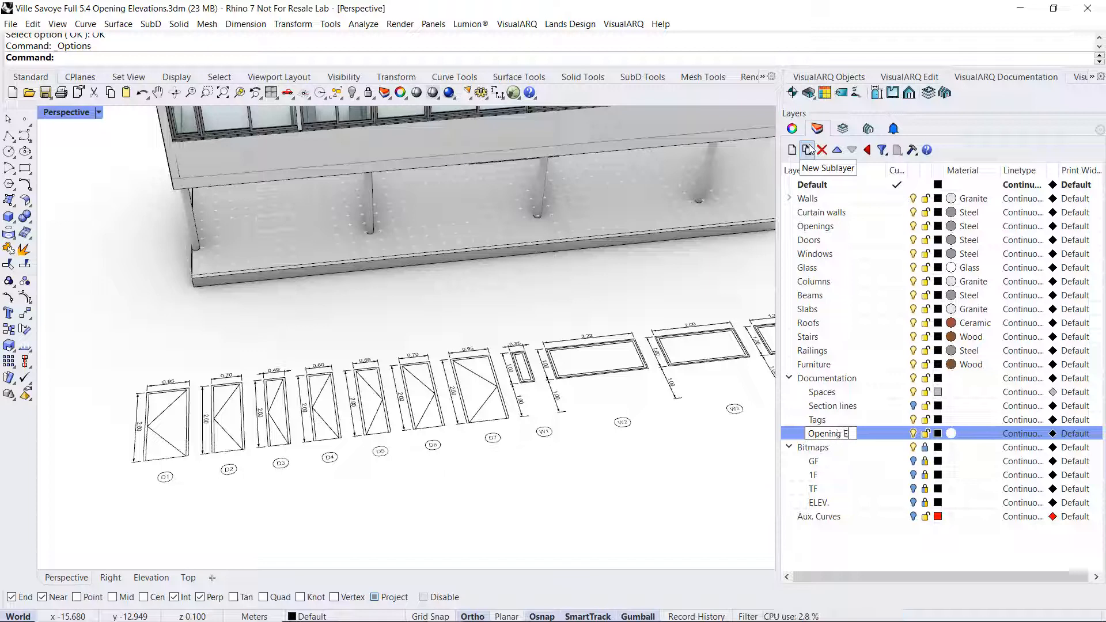
type("Elevations")
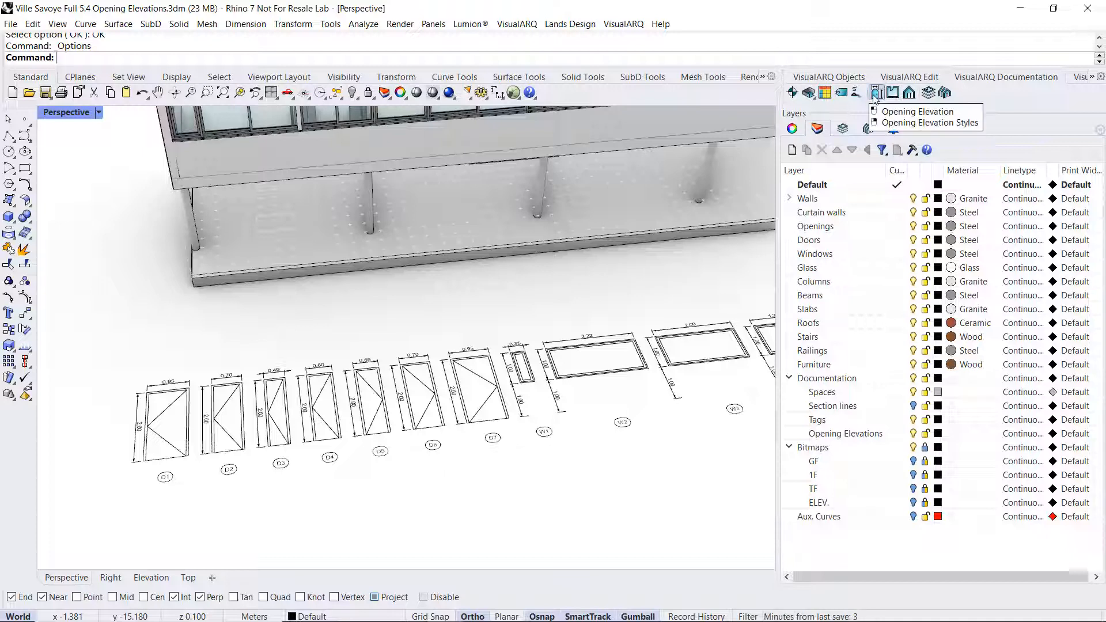
Assign the Standard opening elevation style to the Opening Elevations layer and confirm.
left_click(931, 122)
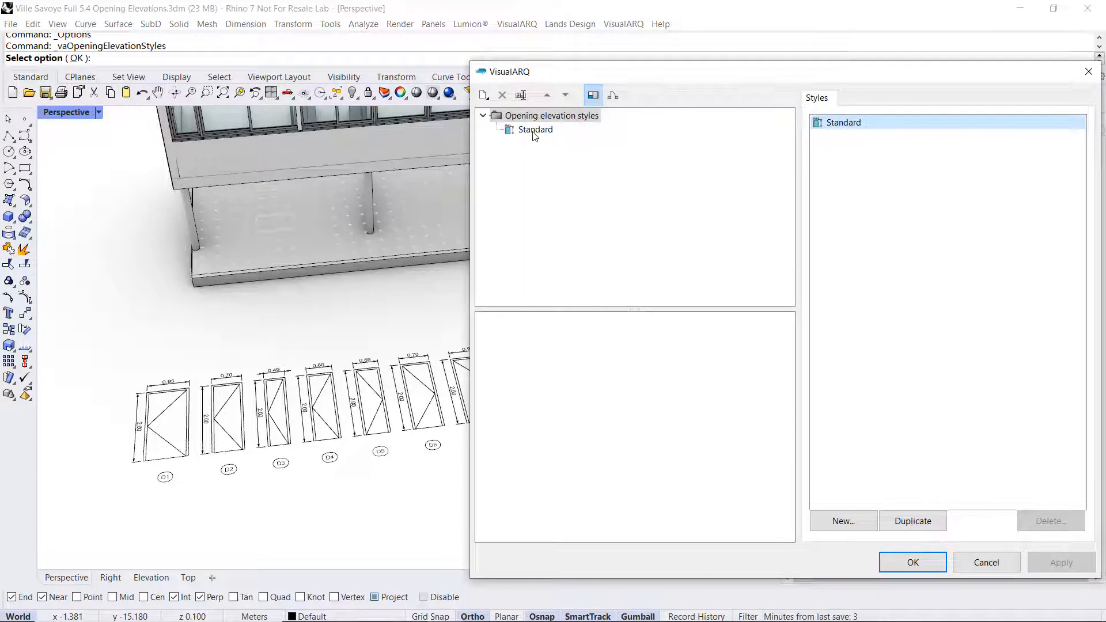
left_click(535, 130)
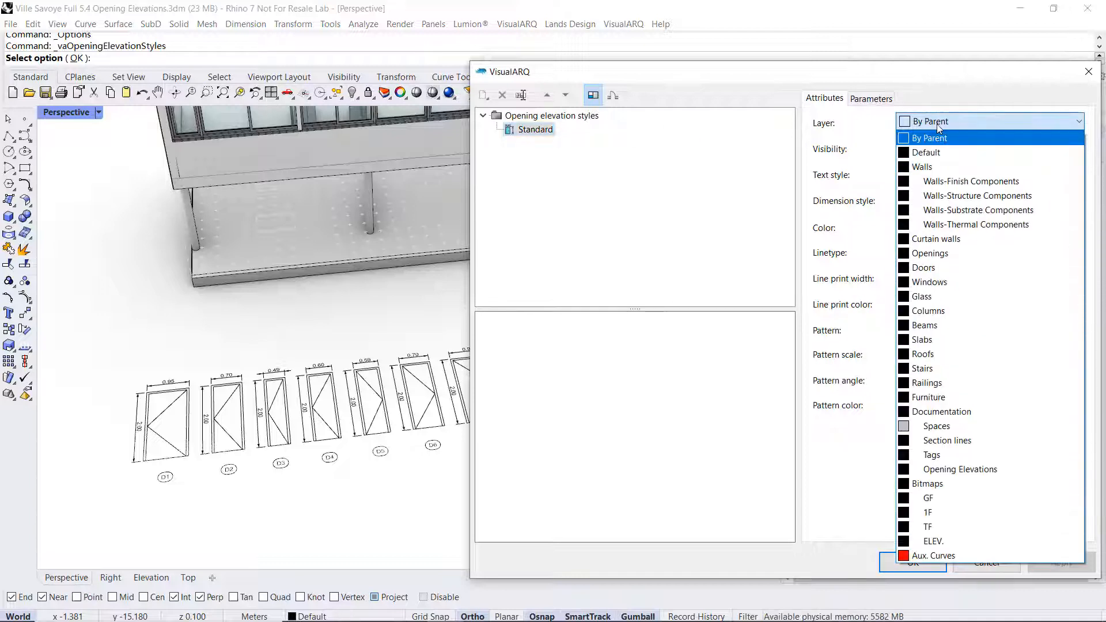
left_click(960, 469)
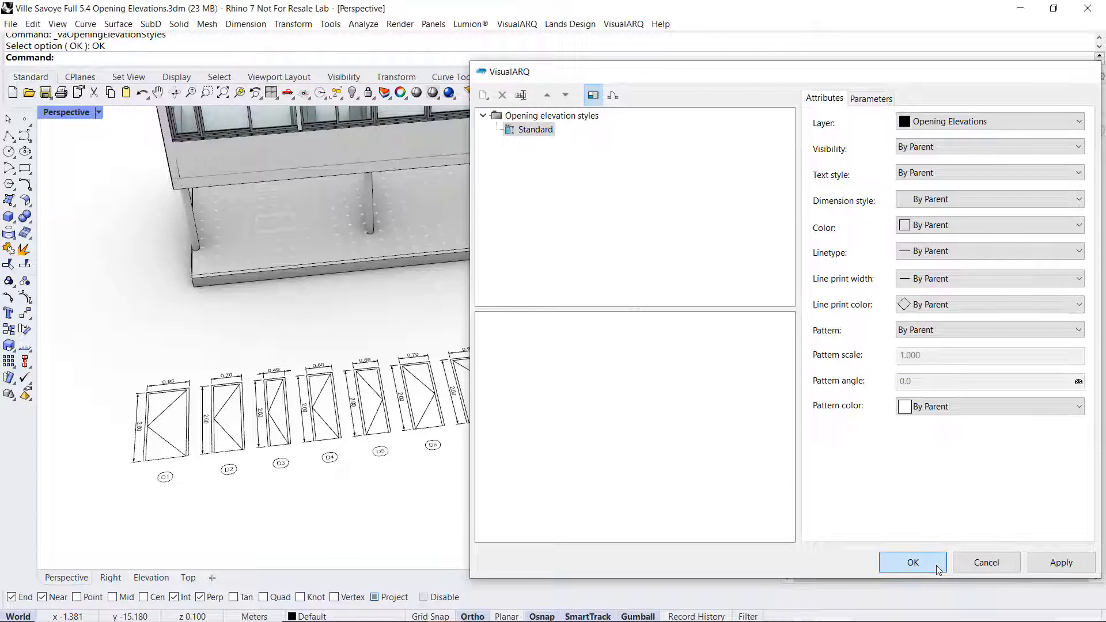
left_click(913, 563)
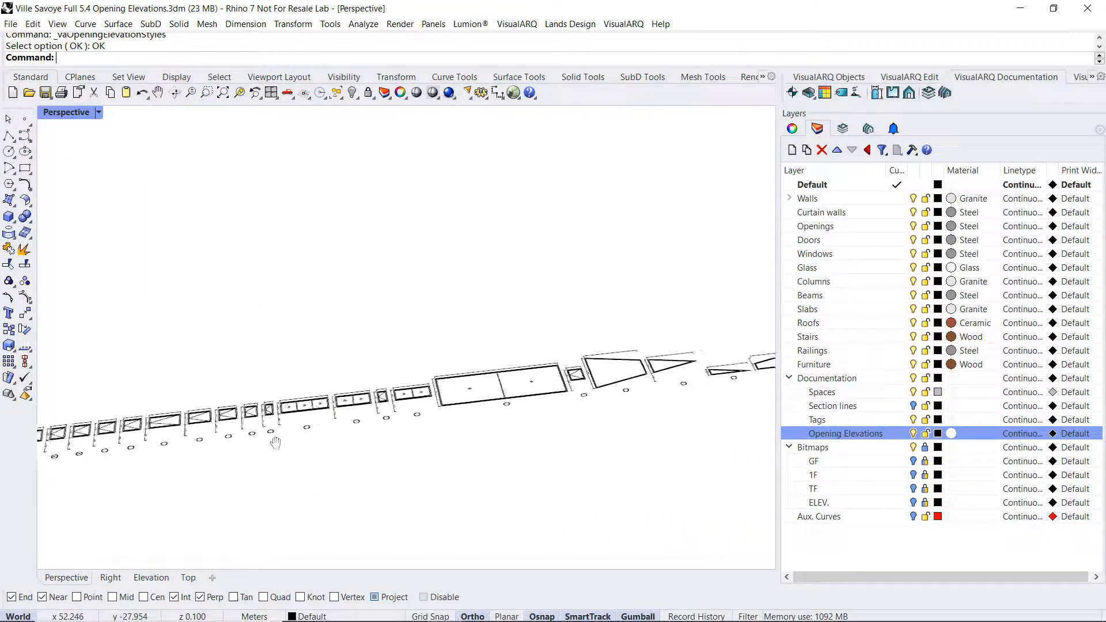
left_click_drag(275, 443, 648, 373)
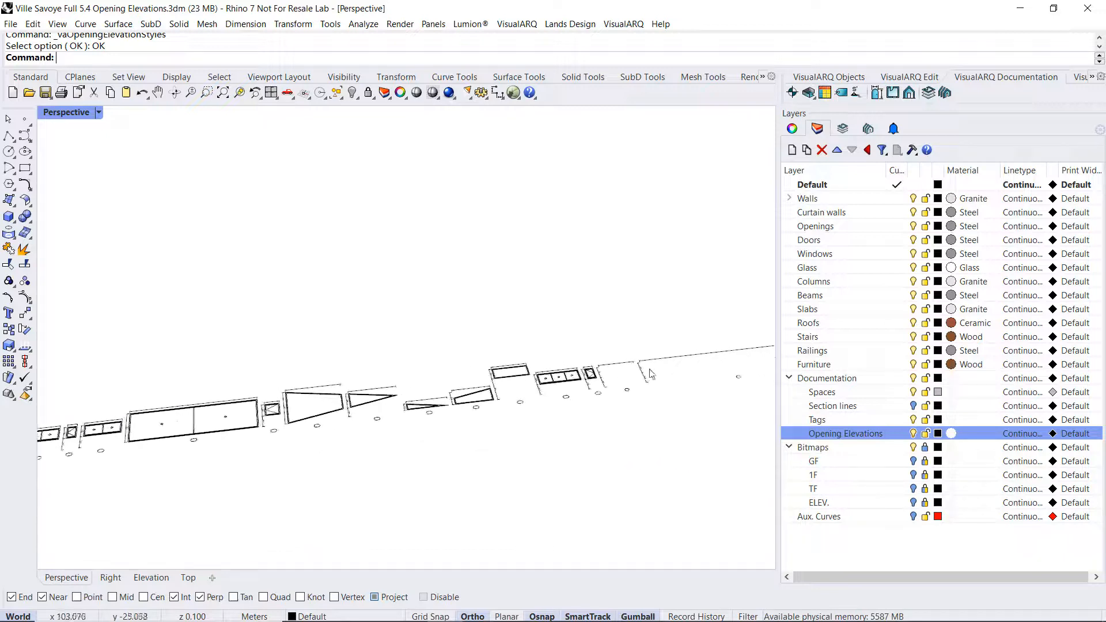